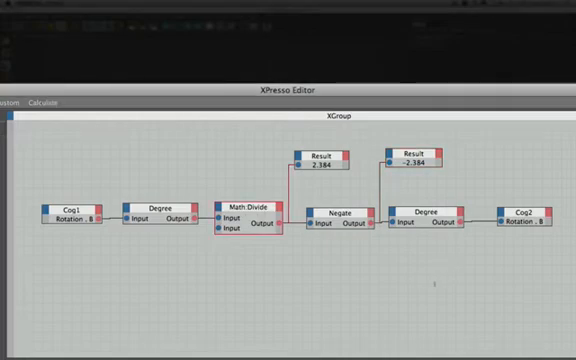
pyautogui.moveTo(336, 212)
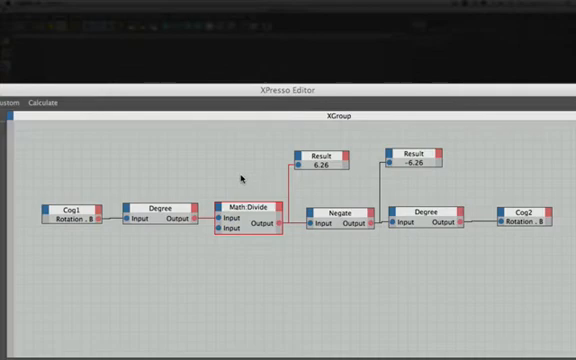
pyautogui.moveTo(304, 96)
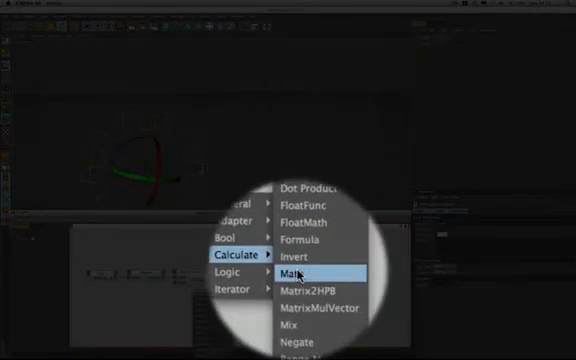
# - Add a Range Mapper node from XPresso > Calculate into the network beside the cog rotation chain
pyautogui.click(296, 272)
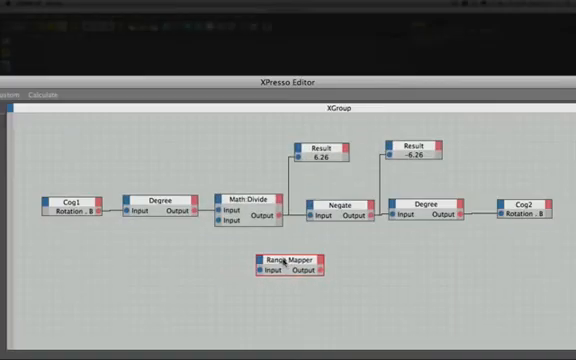
pyautogui.moveTo(340, 214)
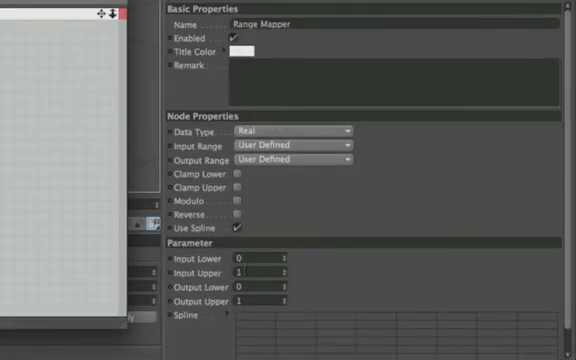
# - Give the Range Mapper an Input Upper of 360 and a new Output Upper value
pyautogui.write('360')
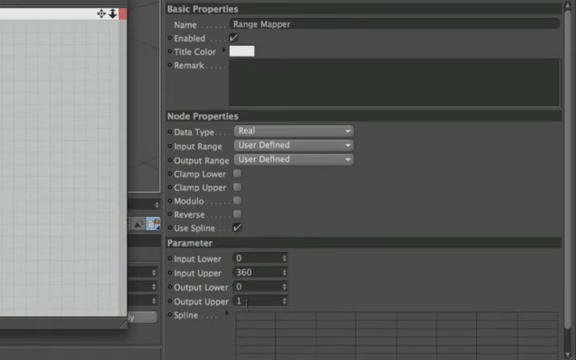
pyautogui.write('180')
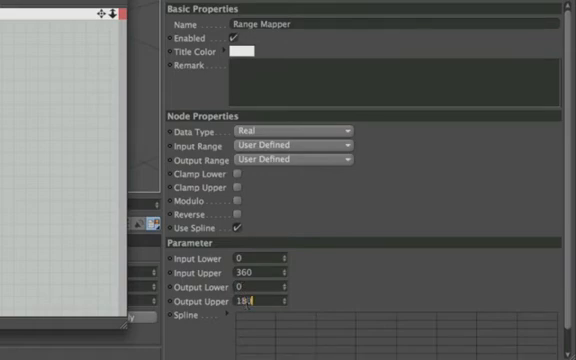